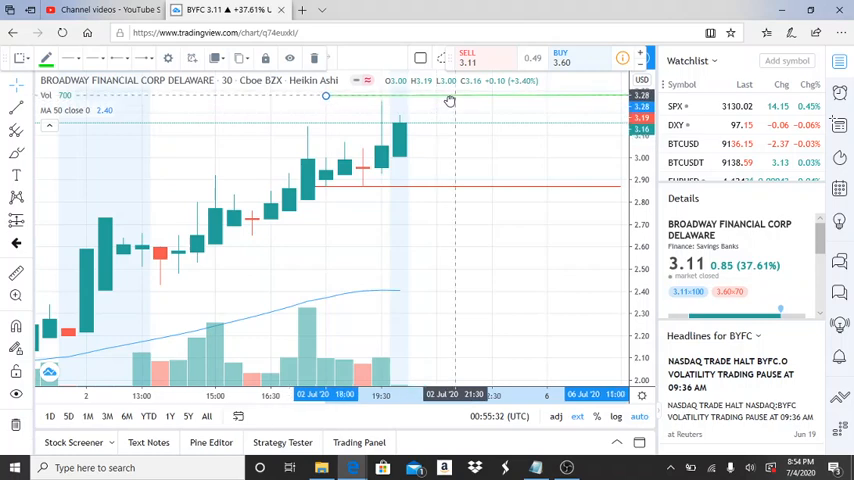
{"action": "mouse_move", "coordinate": [450, 161]}
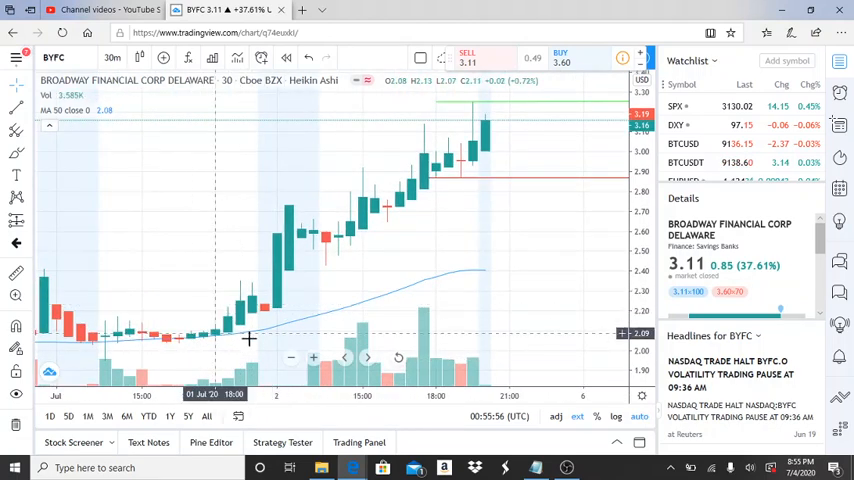
{"action": "mouse_move", "coordinate": [225, 339]}
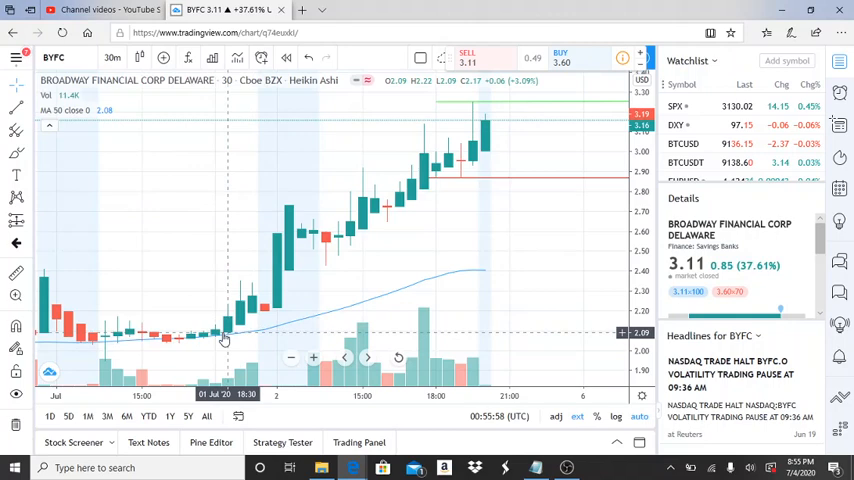
{"action": "mouse_move", "coordinate": [463, 185]}
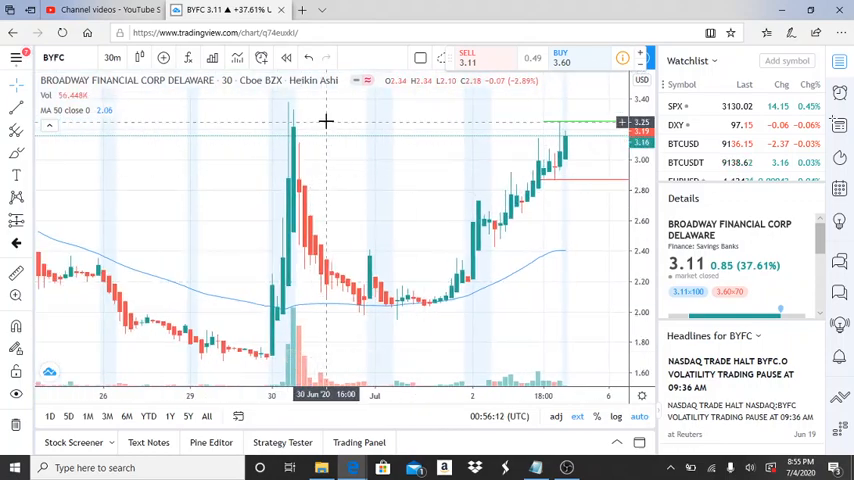
{"action": "mouse_move", "coordinate": [315, 101]}
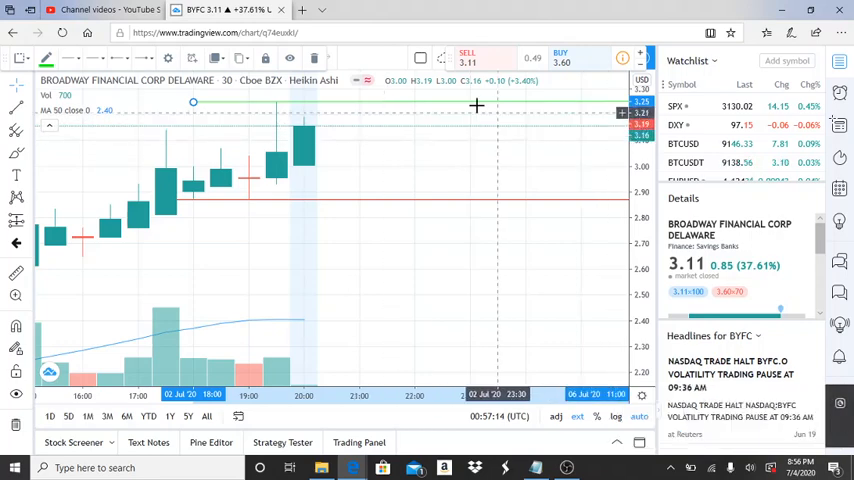
{"action": "mouse_move", "coordinate": [390, 130]}
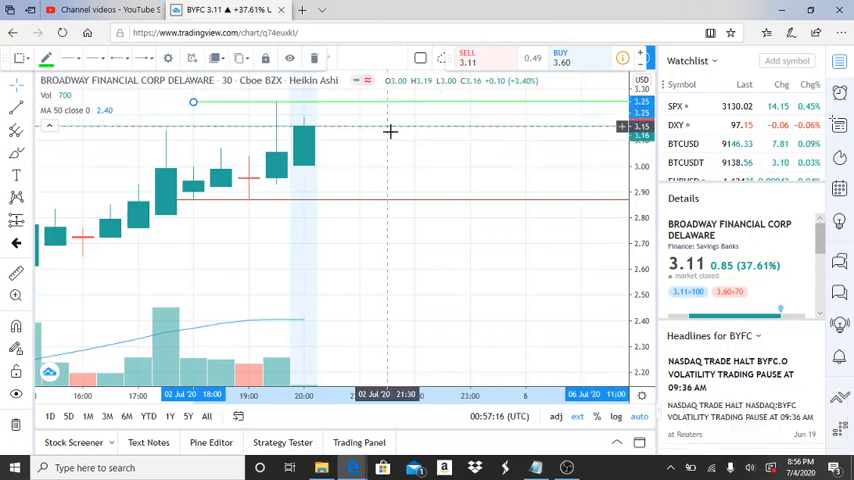
{"action": "mouse_move", "coordinate": [406, 108]}
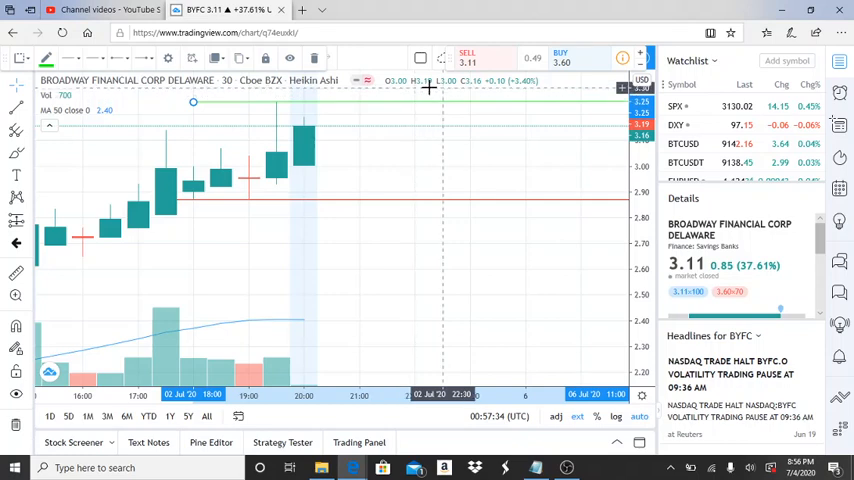
{"action": "mouse_move", "coordinate": [495, 141]}
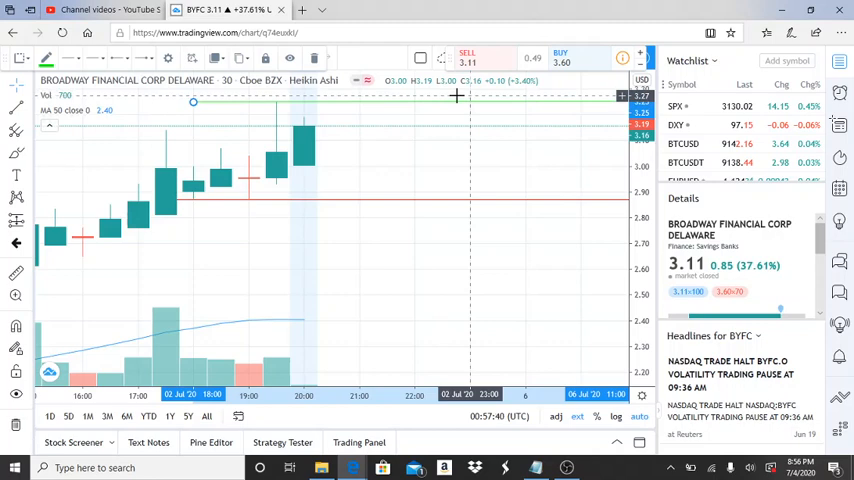
{"action": "mouse_move", "coordinate": [493, 81]}
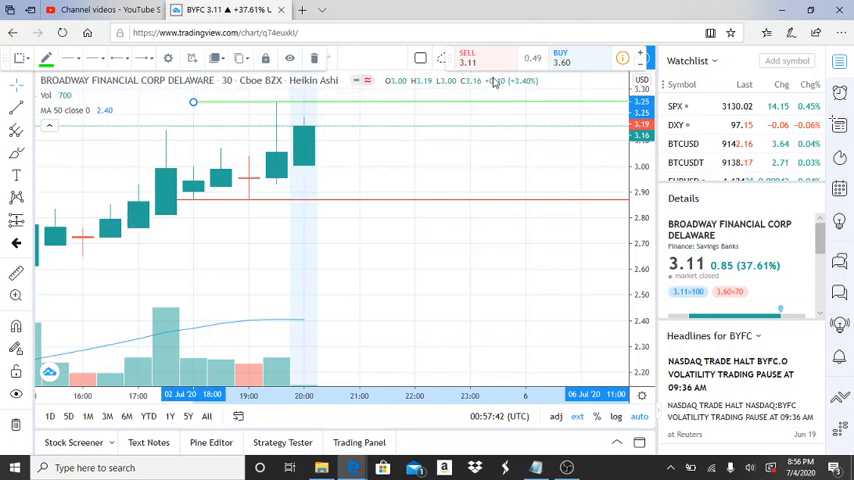
{"action": "mouse_move", "coordinate": [395, 196]}
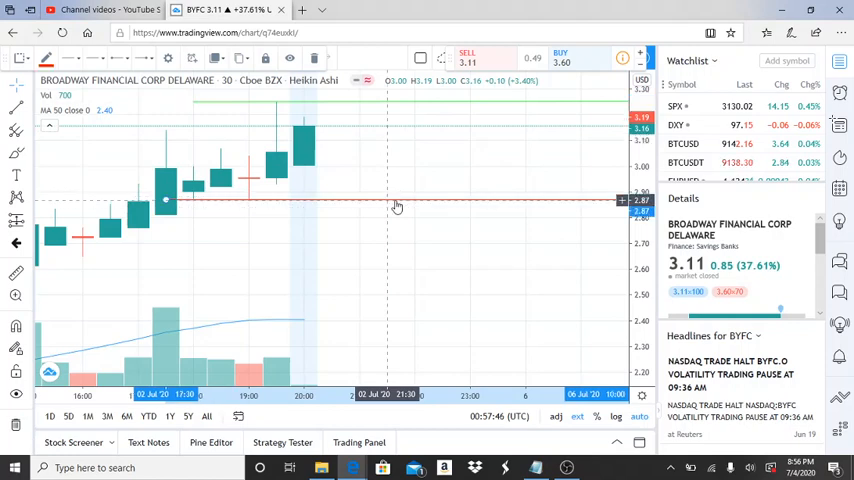
{"action": "mouse_move", "coordinate": [531, 176]}
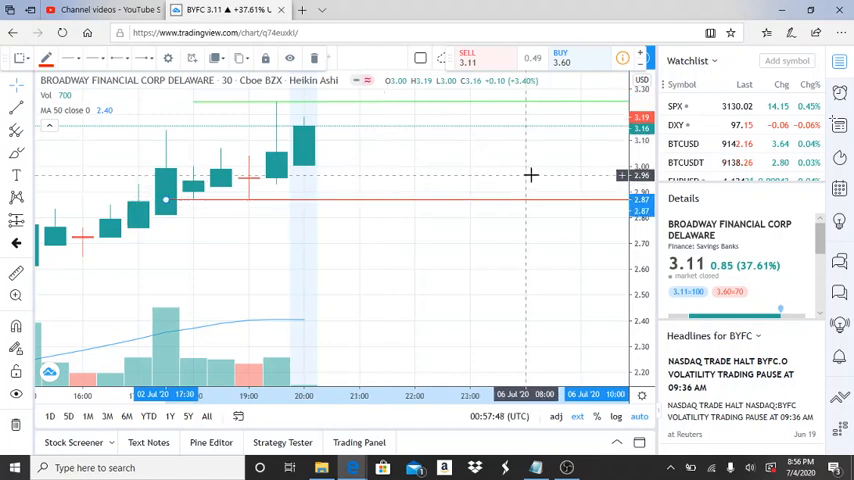
{"action": "mouse_move", "coordinate": [333, 165]}
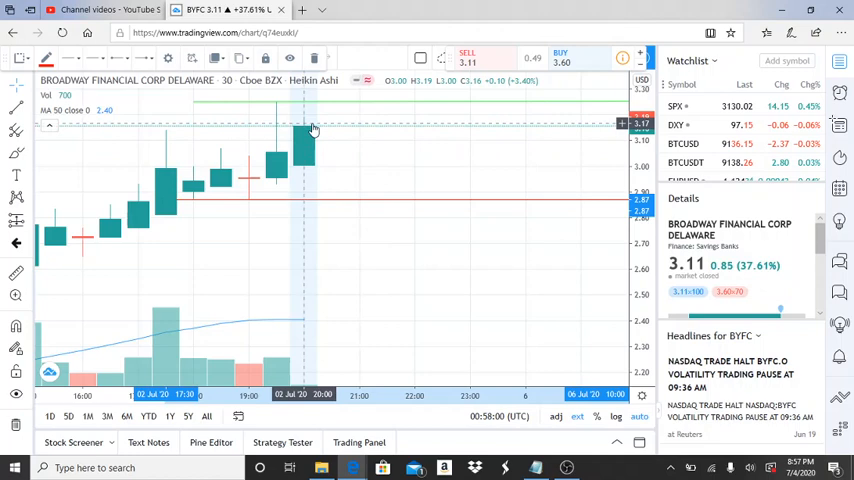
{"action": "mouse_move", "coordinate": [390, 208]}
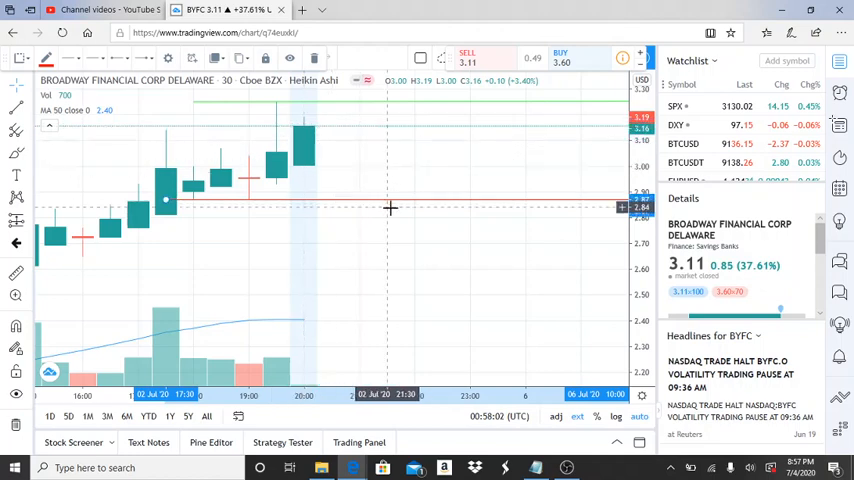
{"action": "mouse_move", "coordinate": [409, 229]}
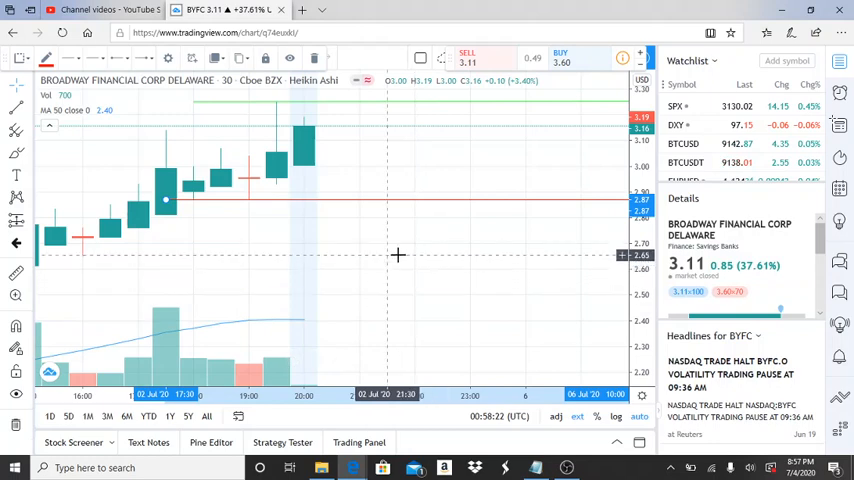
{"action": "mouse_move", "coordinate": [351, 183]}
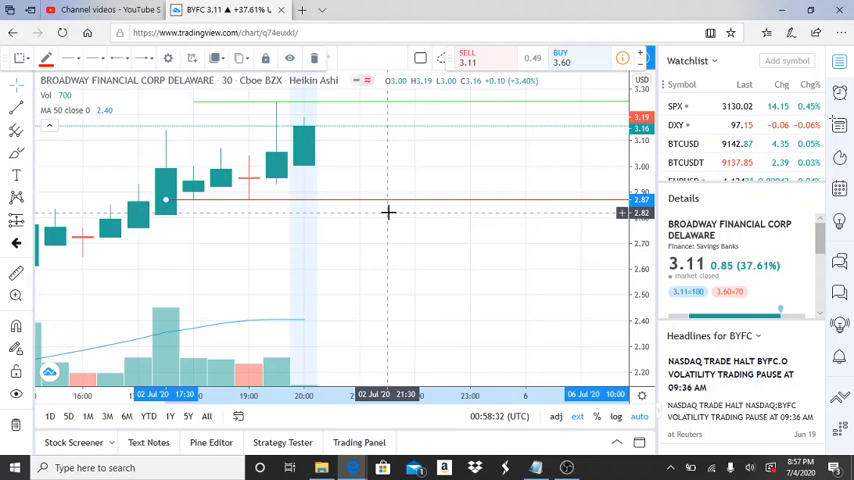
{"action": "mouse_move", "coordinate": [513, 193]}
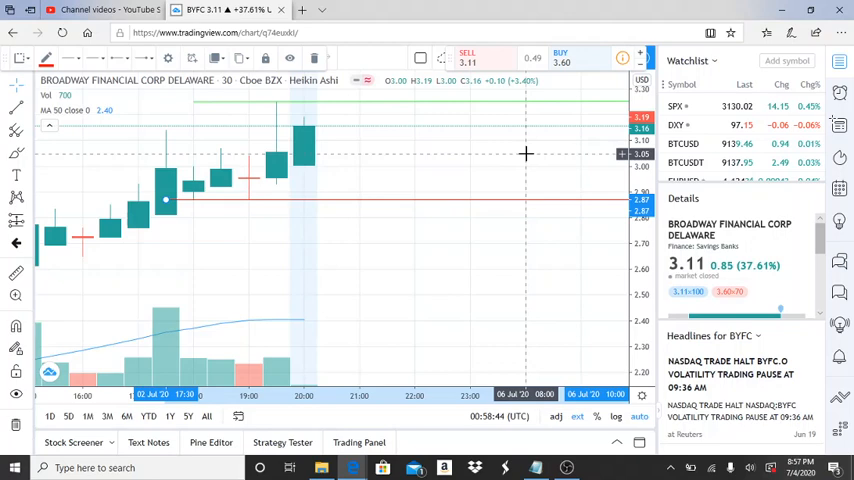
{"action": "mouse_move", "coordinate": [290, 207]}
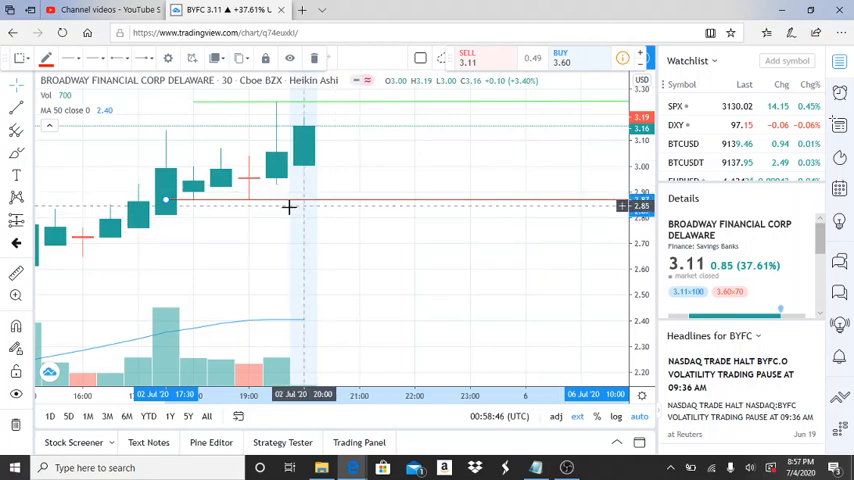
{"action": "mouse_move", "coordinate": [366, 256]}
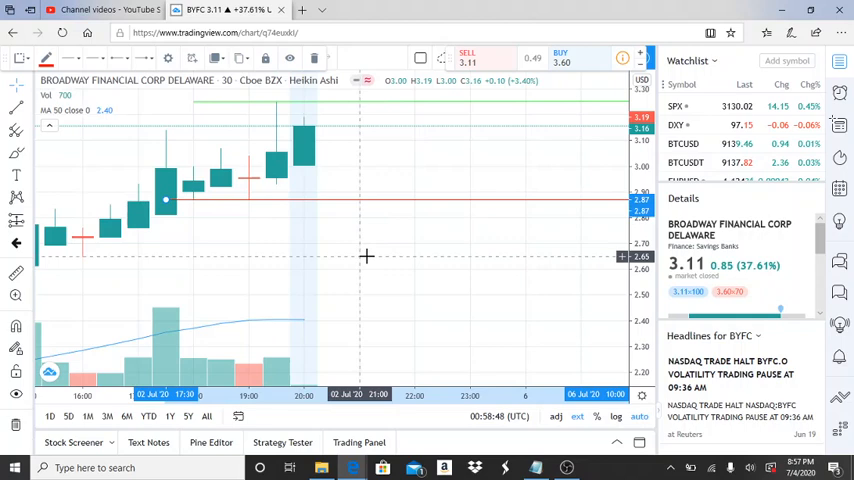
{"action": "mouse_move", "coordinate": [396, 276]}
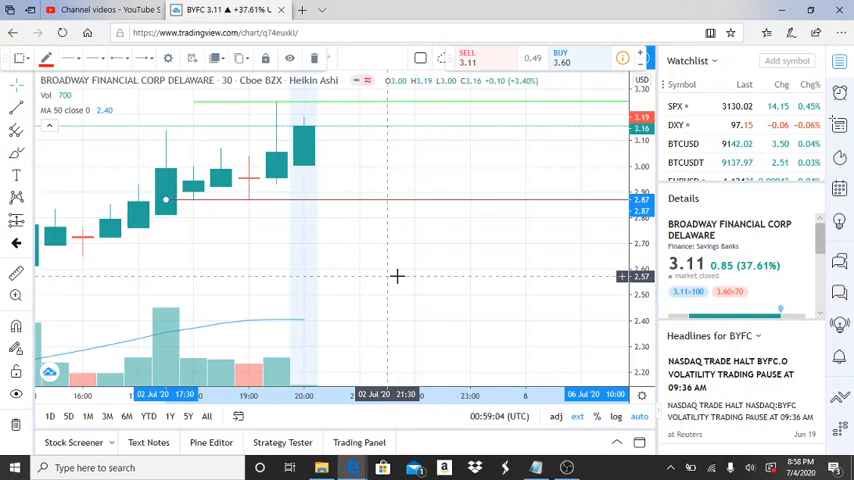
{"action": "mouse_move", "coordinate": [393, 257]}
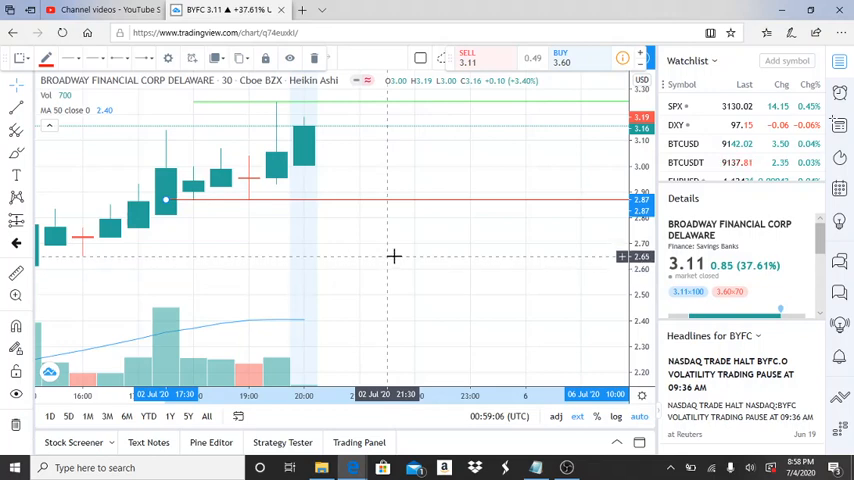
{"action": "mouse_move", "coordinate": [420, 320]}
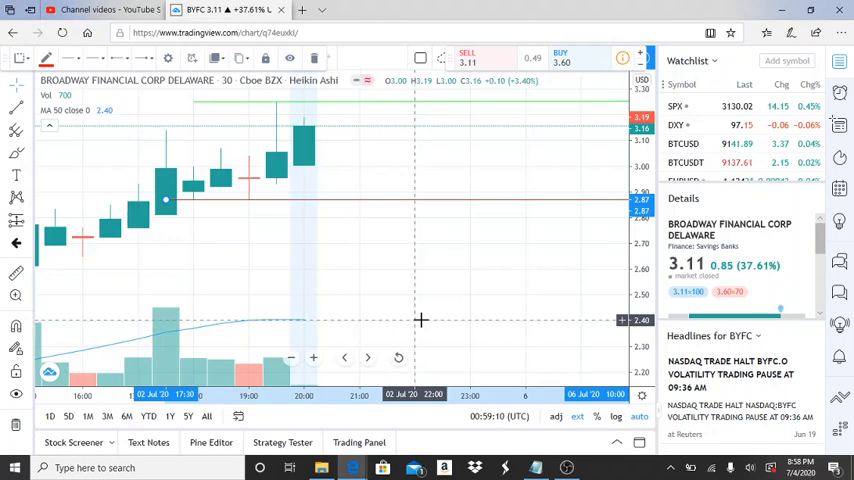
{"action": "mouse_move", "coordinate": [395, 256]}
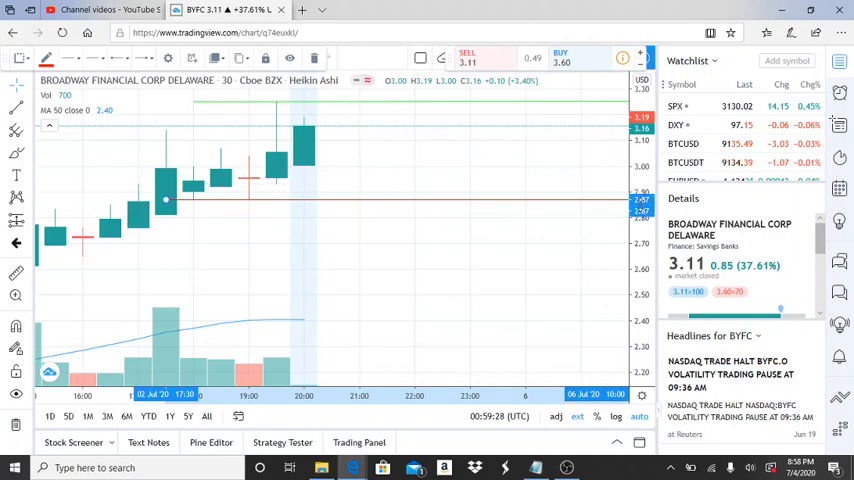
{"action": "mouse_move", "coordinate": [611, 167]}
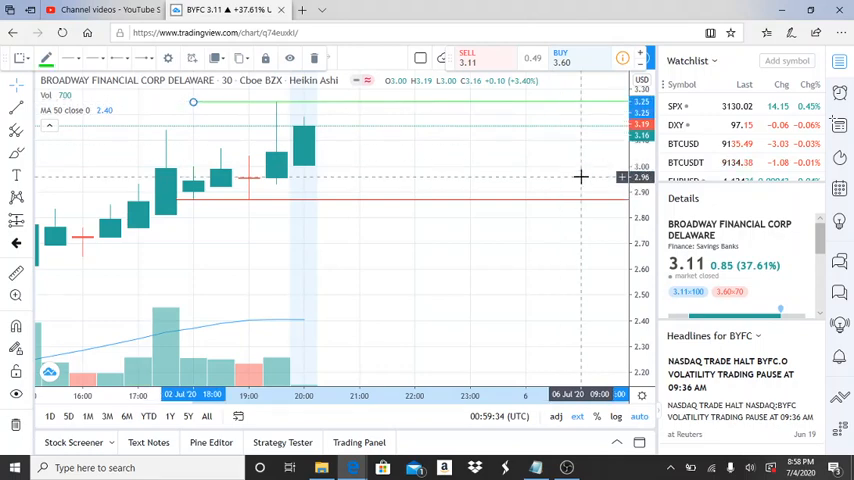
{"action": "mouse_move", "coordinate": [473, 139]}
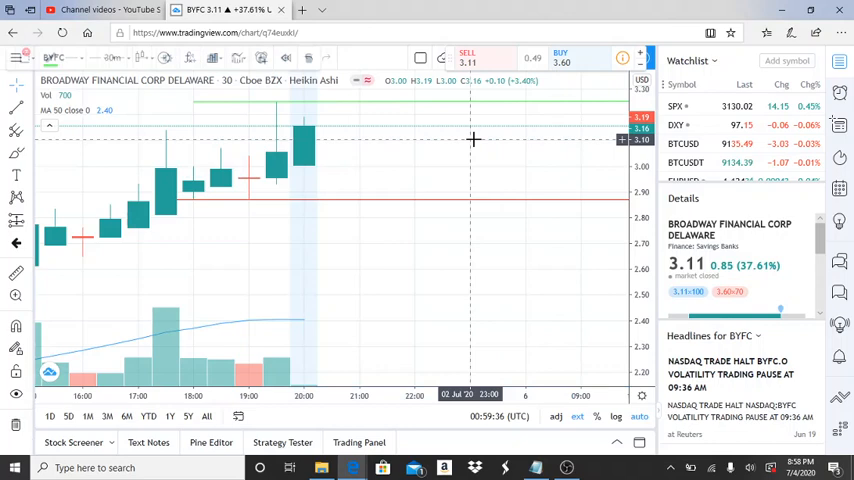